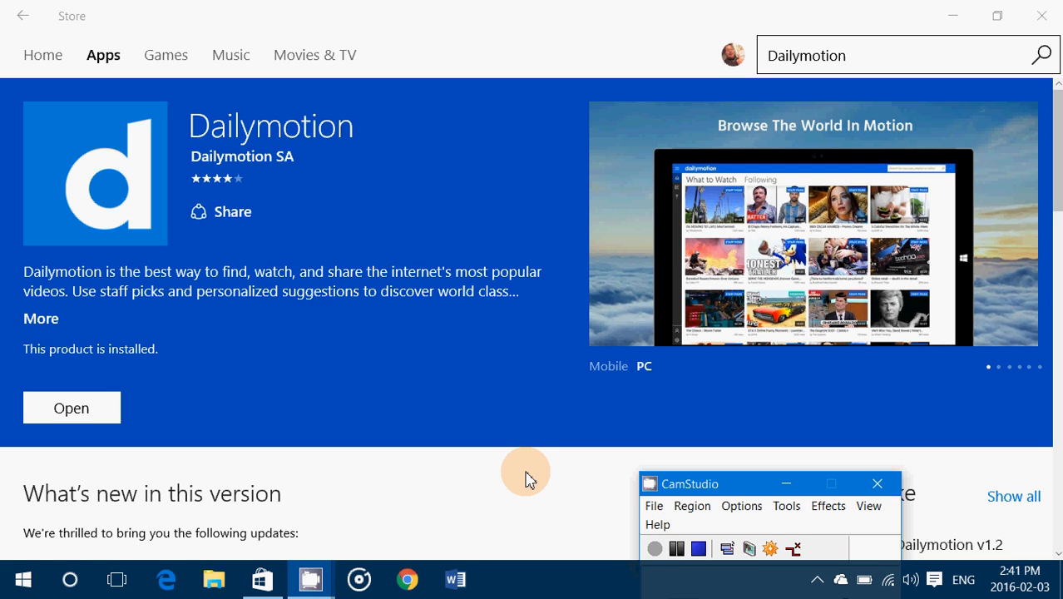
Step: Launch the installed Dailymotion app from its Microsoft Store page
{"action": "left_click", "coordinate": [877, 483]}
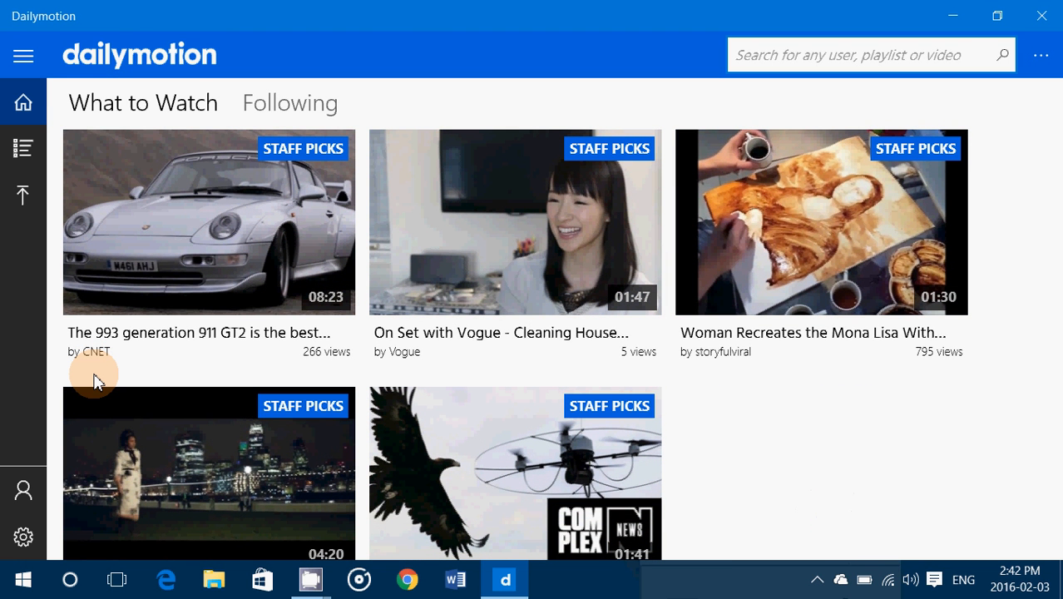
{"action": "scroll", "scroll_direction": "down", "scroll_amount": 3}
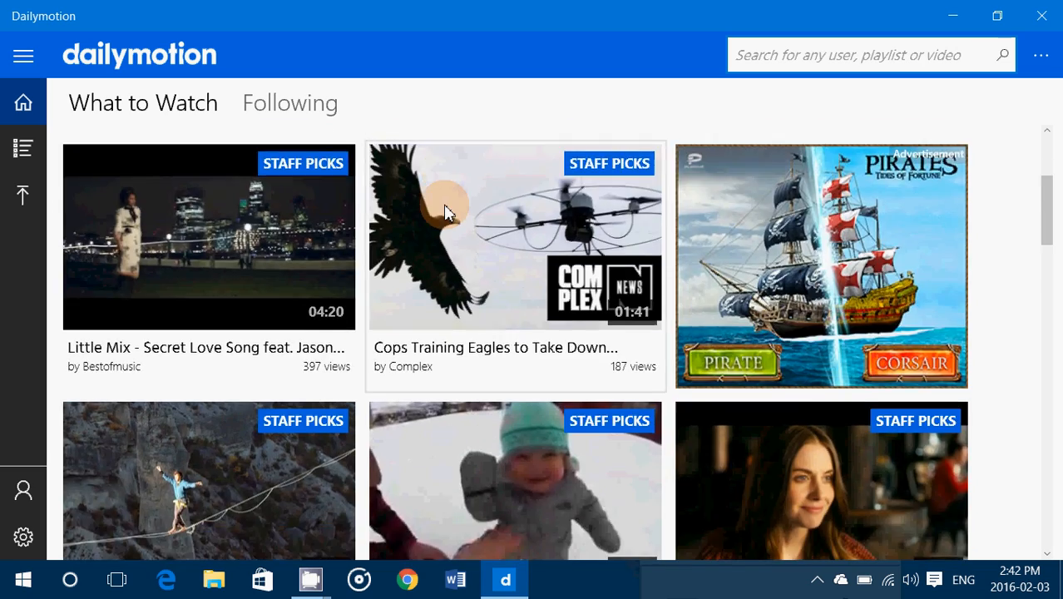
{"action": "scroll", "scroll_direction": "down", "scroll_amount": 3}
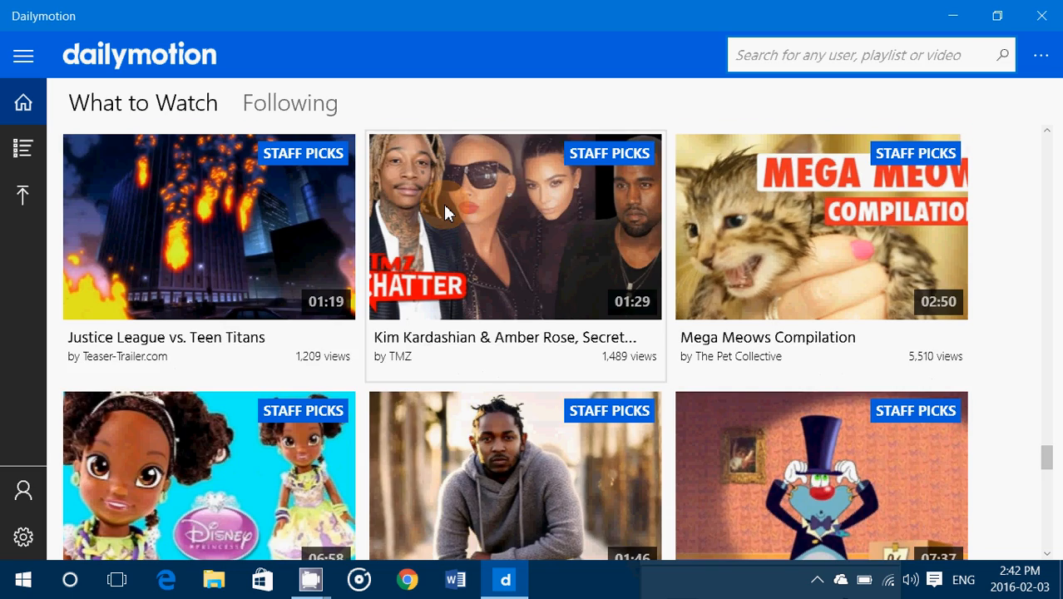
{"action": "scroll", "scroll_direction": "down", "scroll_amount": 3}
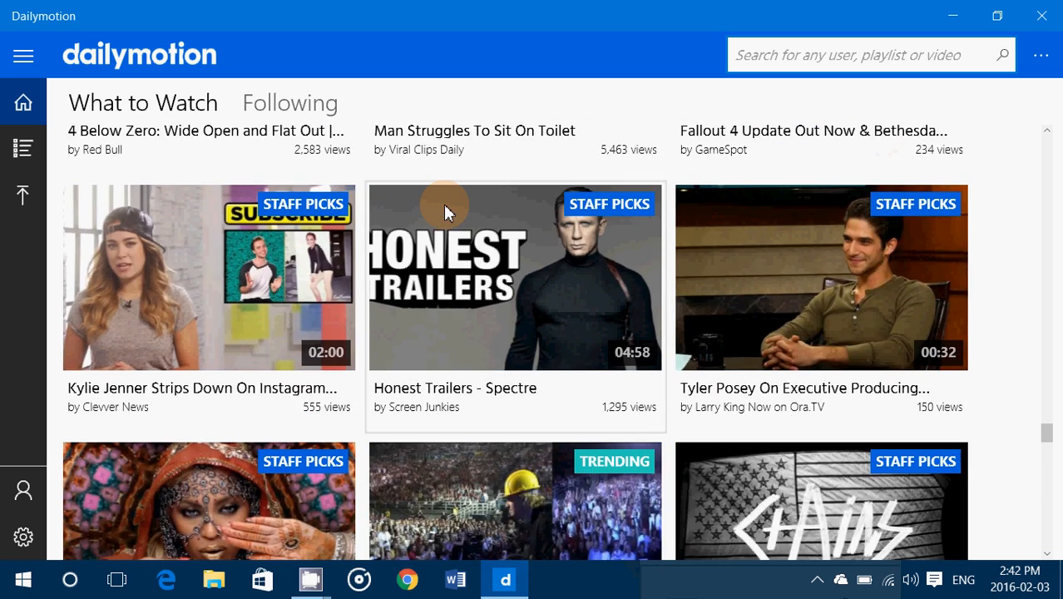
{"action": "scroll", "scroll_direction": "down", "scroll_amount": 3}
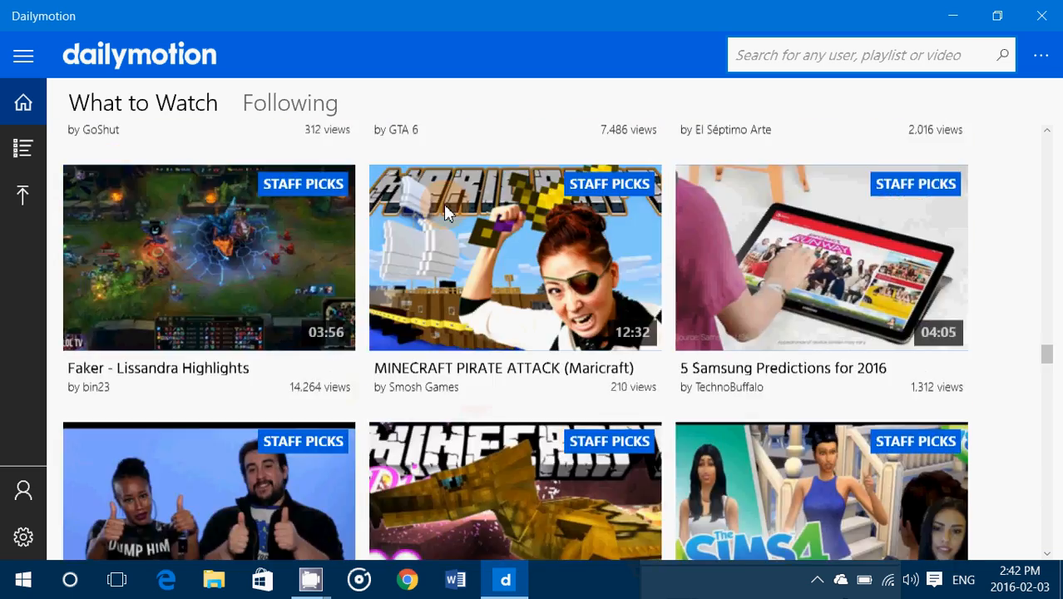
{"action": "scroll", "scroll_direction": "down", "scroll_amount": 3}
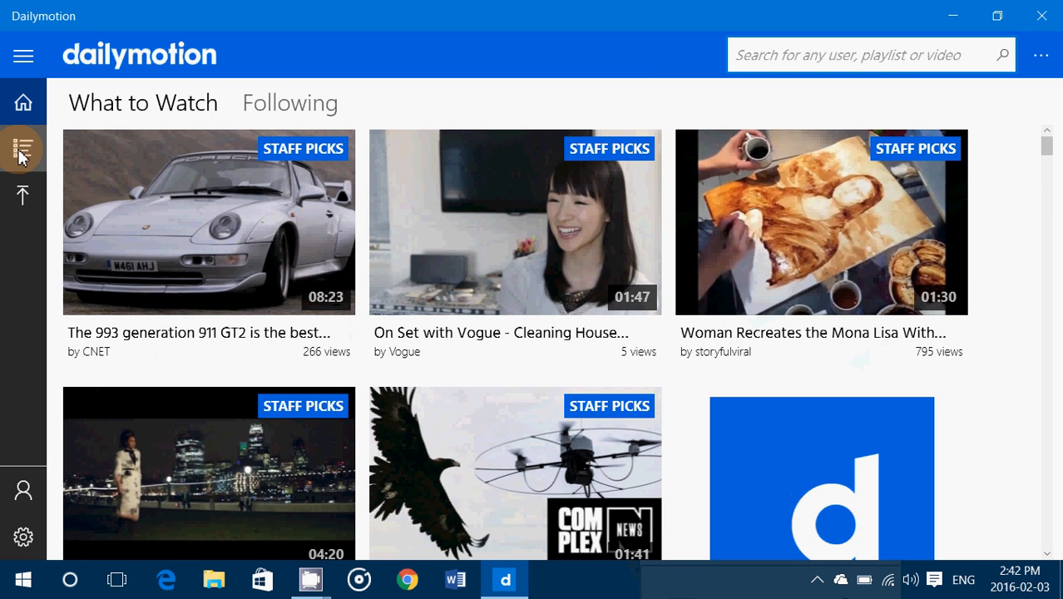
Step: Show the video categories and choose the Tech category
{"action": "left_click", "coordinate": [24, 148]}
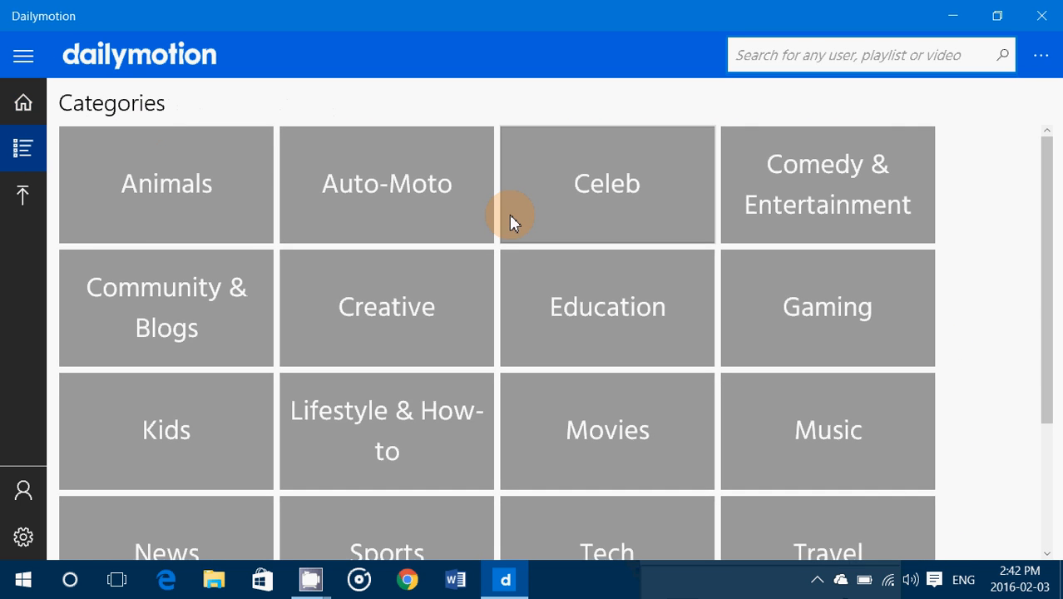
{"action": "scroll", "scroll_direction": "down", "scroll_amount": 3}
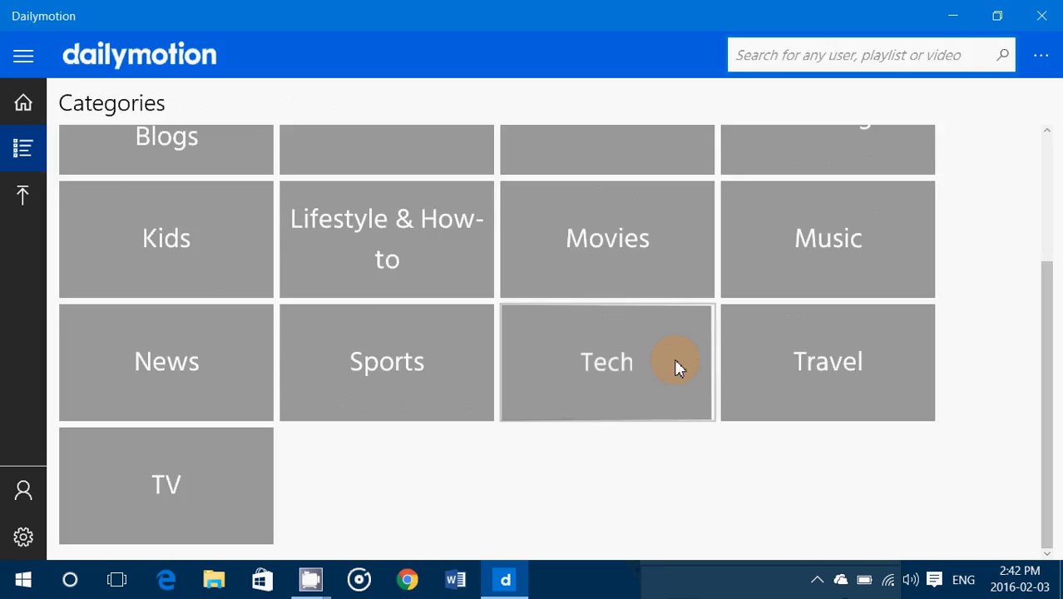
{"action": "left_click", "coordinate": [605, 361]}
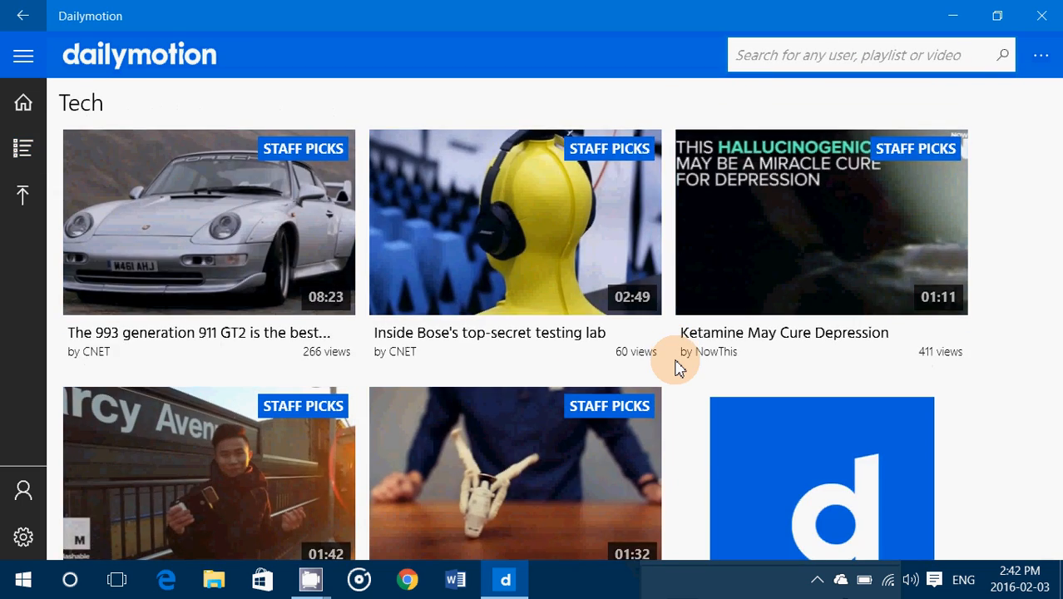
Step: Scroll down through the Tech staff-pick and trending videos
{"action": "scroll", "scroll_direction": "down", "scroll_amount": 3}
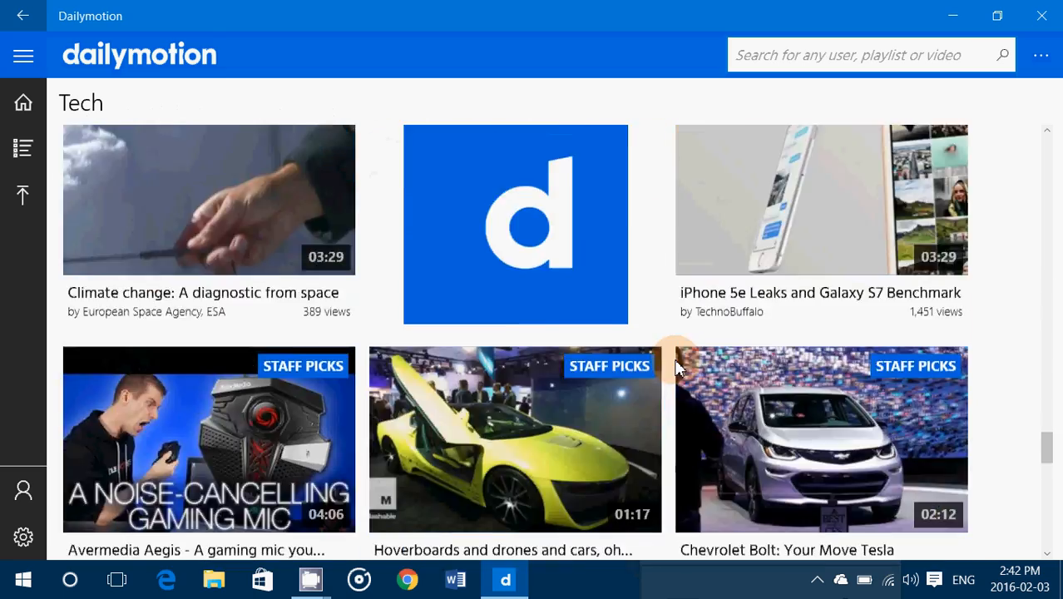
{"action": "scroll", "scroll_direction": "down", "scroll_amount": 3}
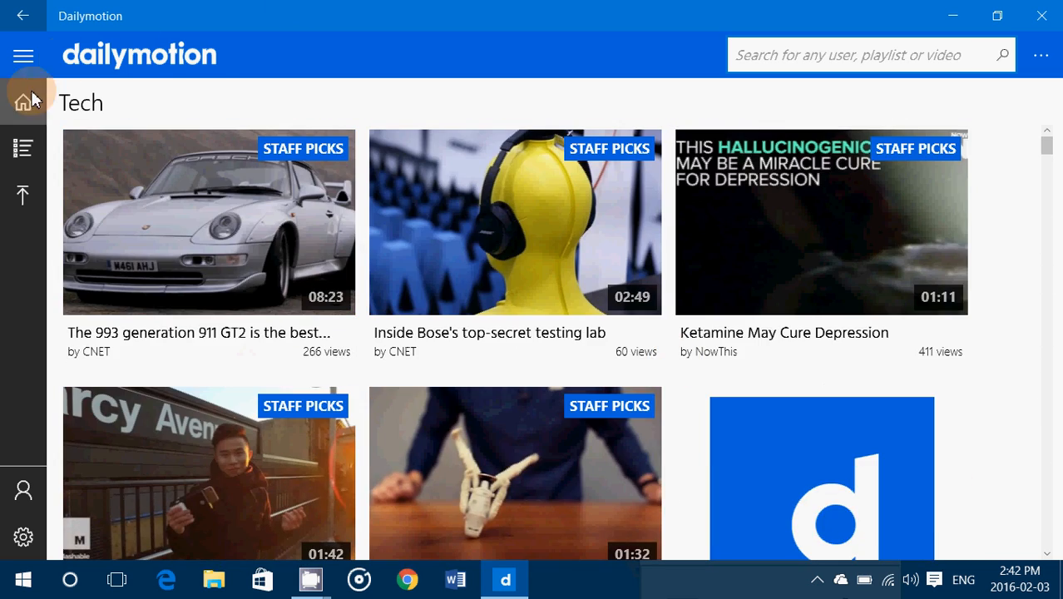
{"action": "scroll", "scroll_direction": "down", "scroll_amount": 3}
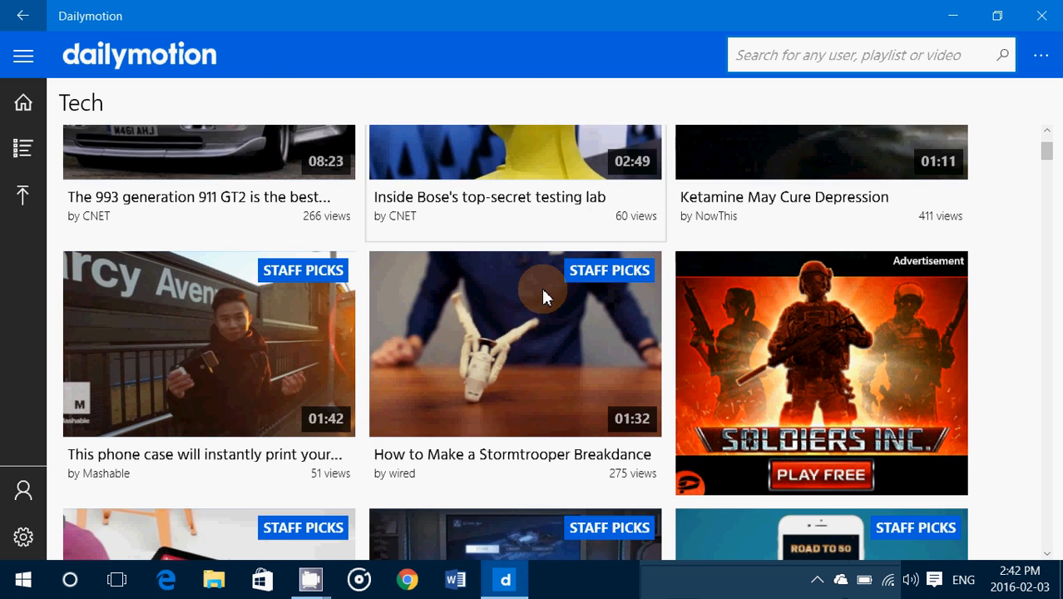
{"action": "scroll", "scroll_direction": "down", "scroll_amount": 3}
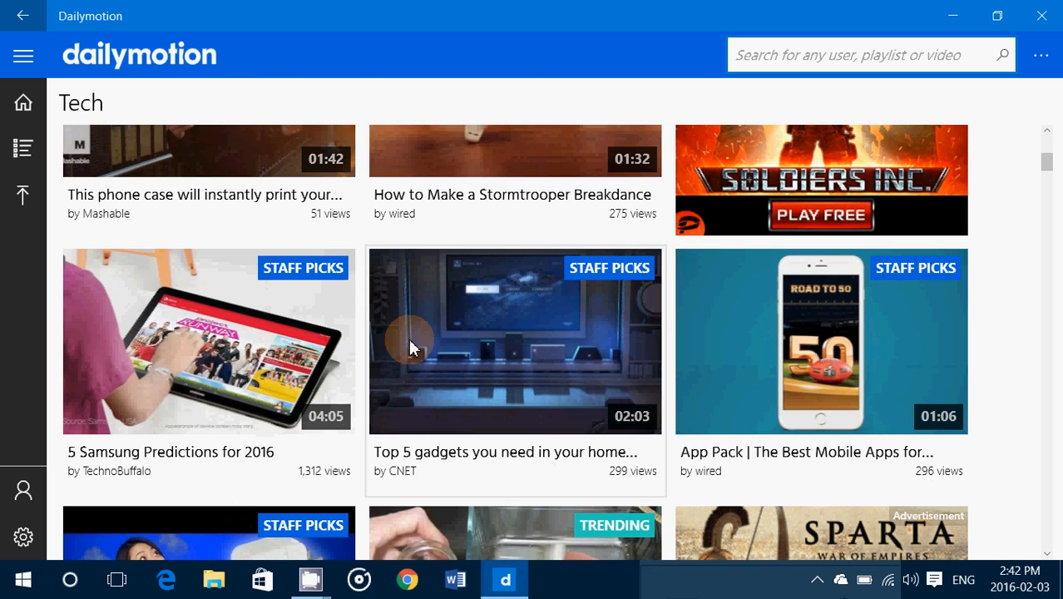
{"action": "scroll", "scroll_direction": "down", "scroll_amount": 3}
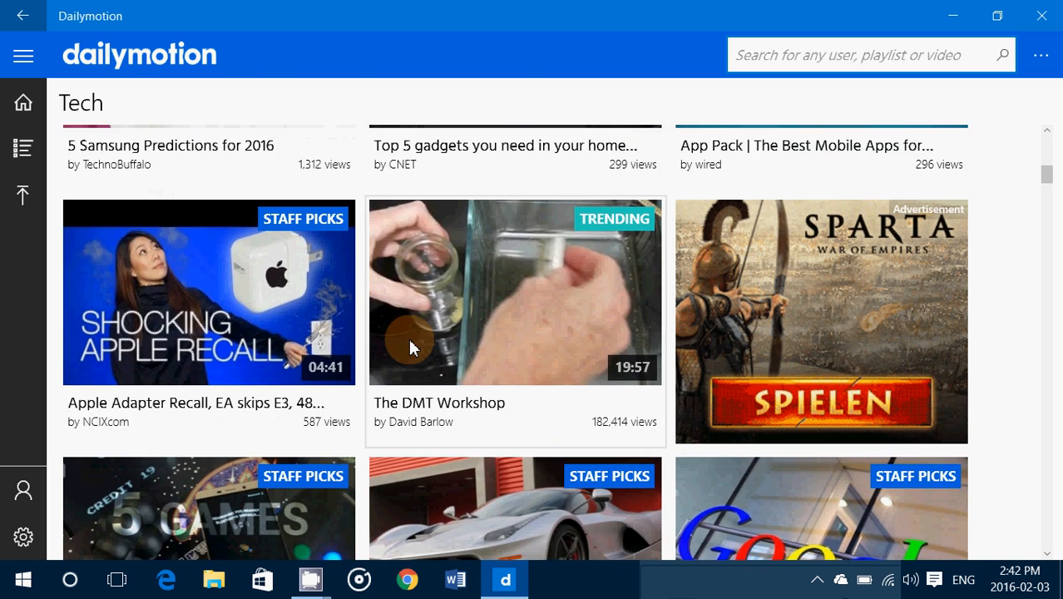
{"action": "scroll", "scroll_direction": "down", "scroll_amount": 3}
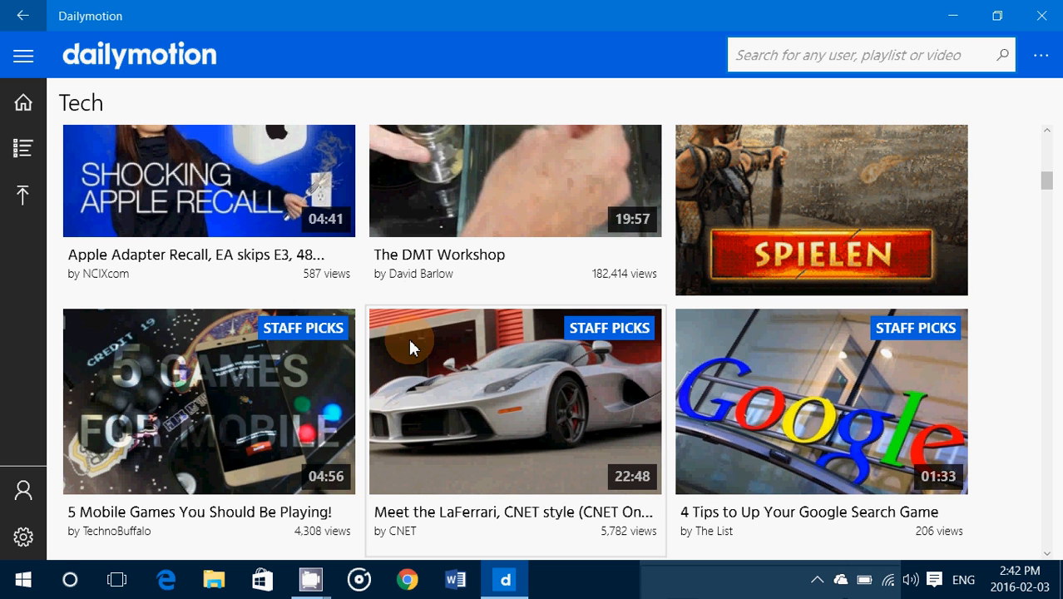
{"action": "mouse_move", "coordinate": [466, 366]}
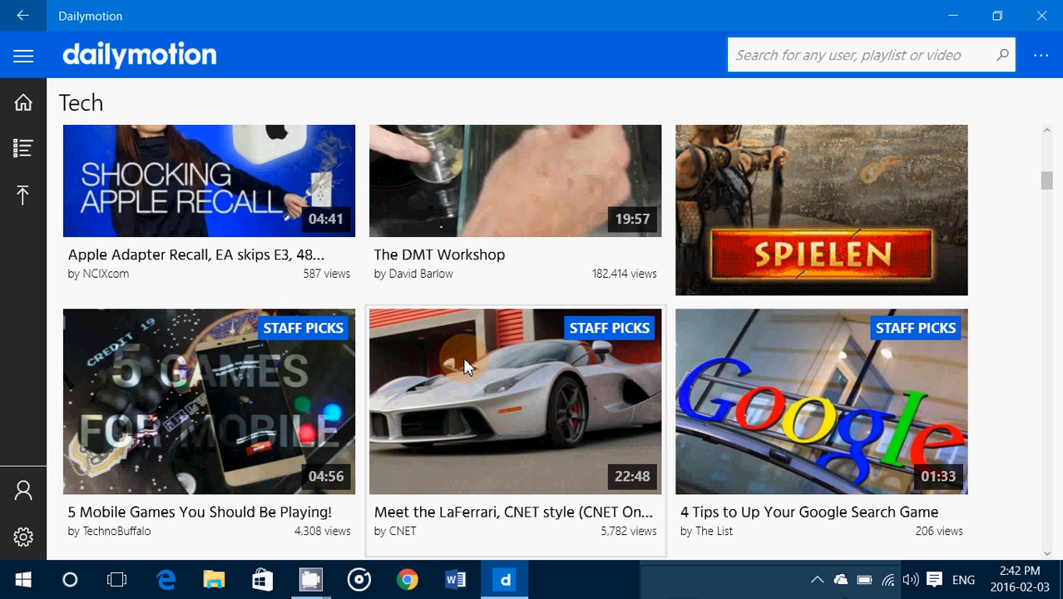
{"action": "mouse_move", "coordinate": [624, 485]}
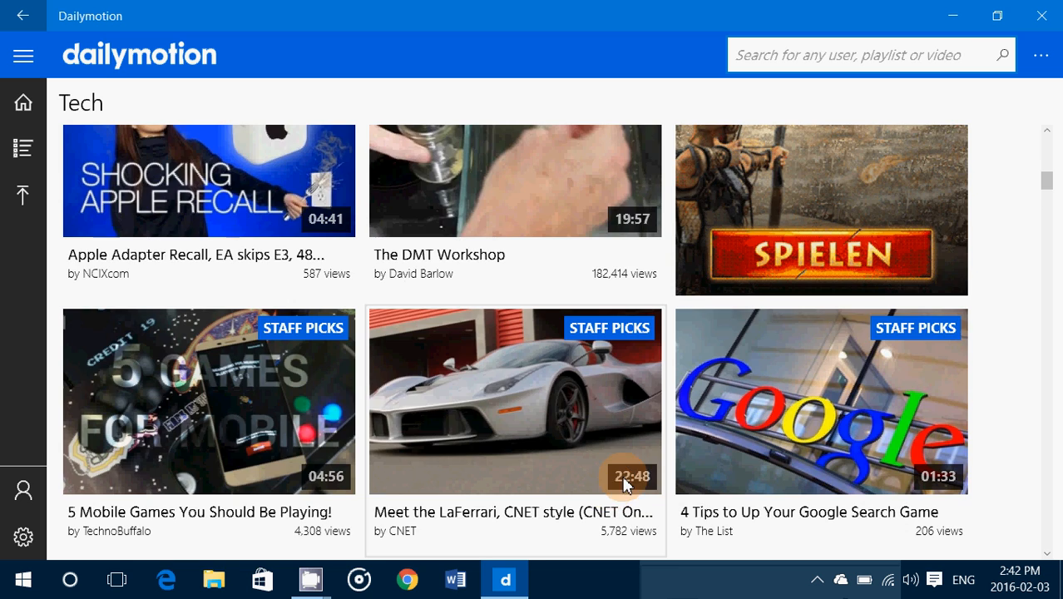
{"action": "scroll", "scroll_direction": "down", "scroll_amount": 3}
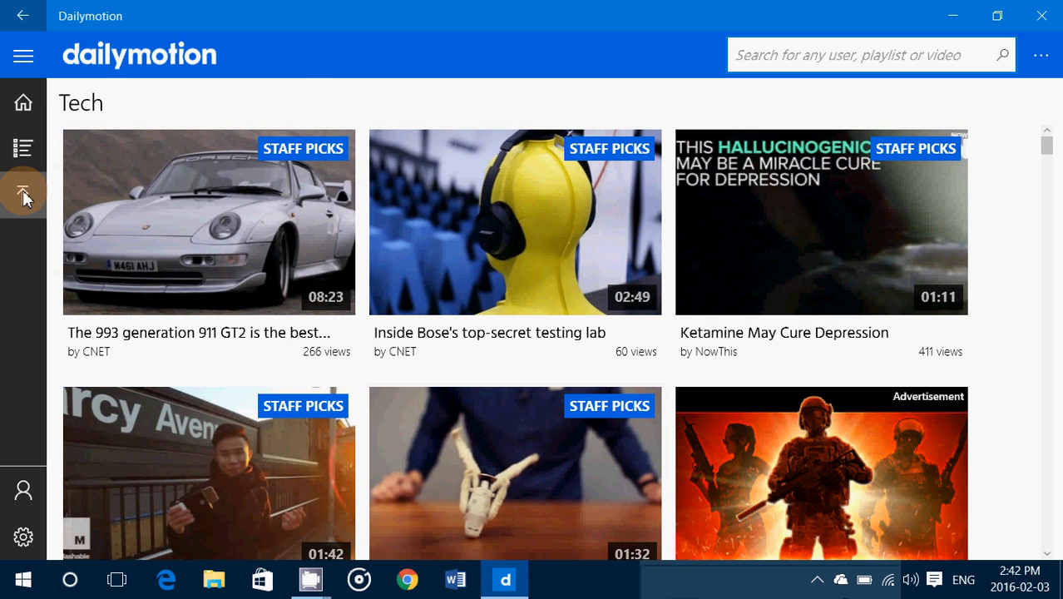
Step: Visit the upload sign-in screen, then return to the What to Watch home feed
{"action": "left_click", "coordinate": [23, 193]}
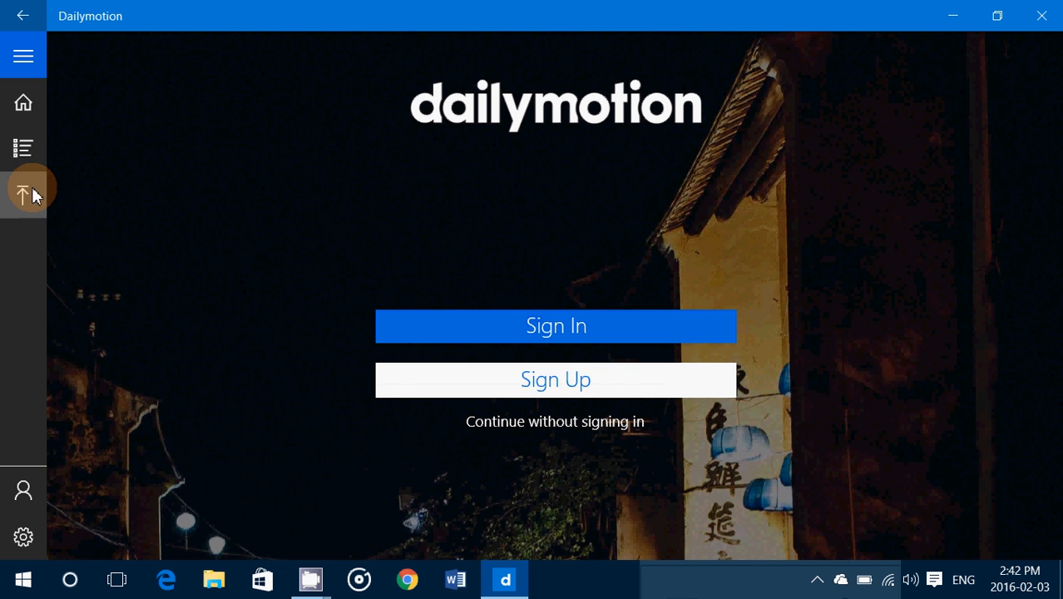
{"action": "mouse_move", "coordinate": [381, 210]}
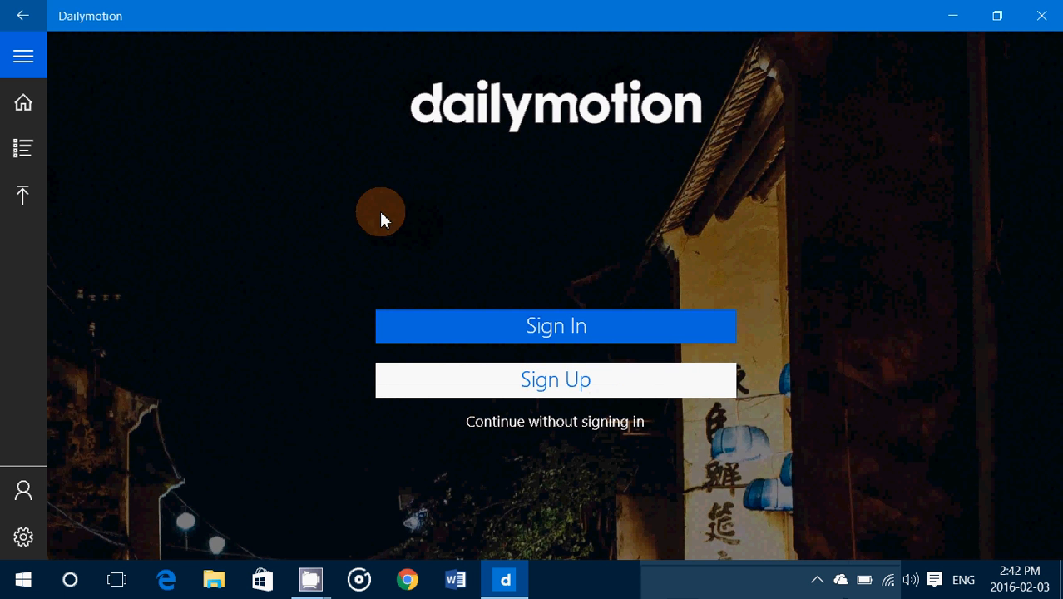
{"action": "mouse_move", "coordinate": [23, 102]}
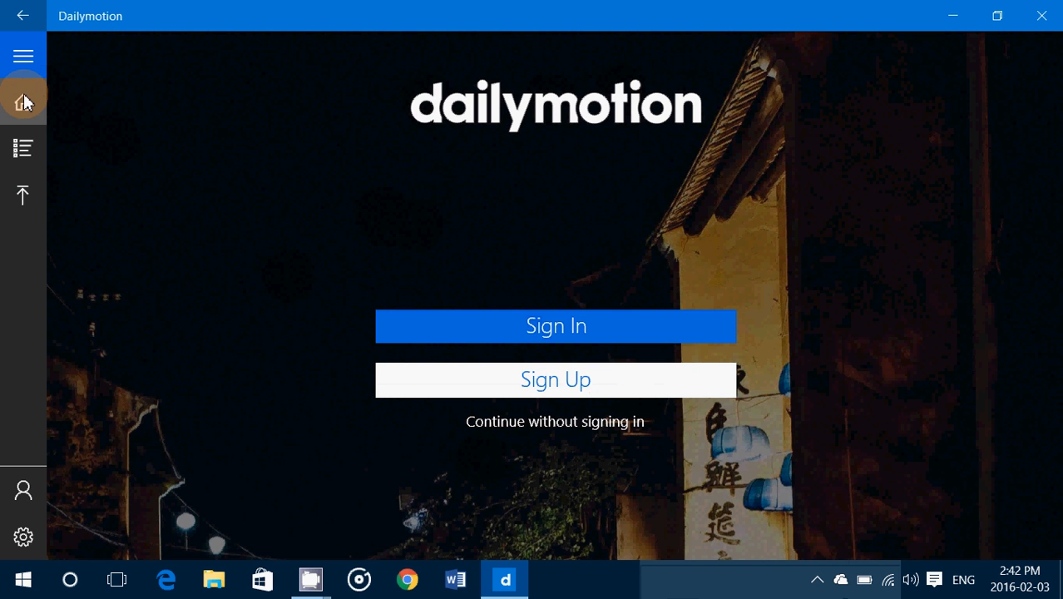
{"action": "left_click", "coordinate": [556, 421]}
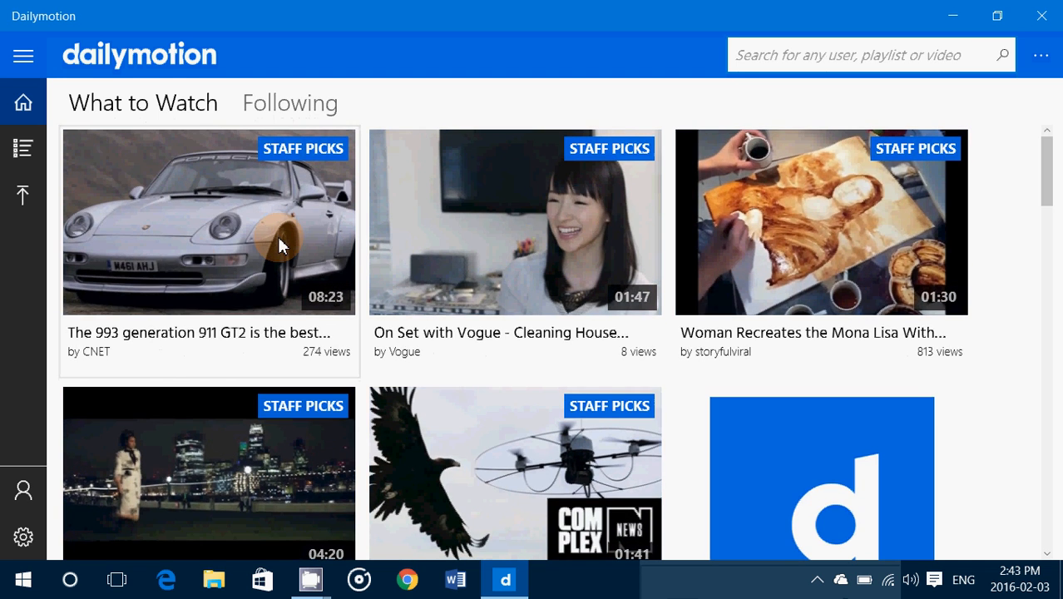
{"action": "mouse_move", "coordinate": [23, 536]}
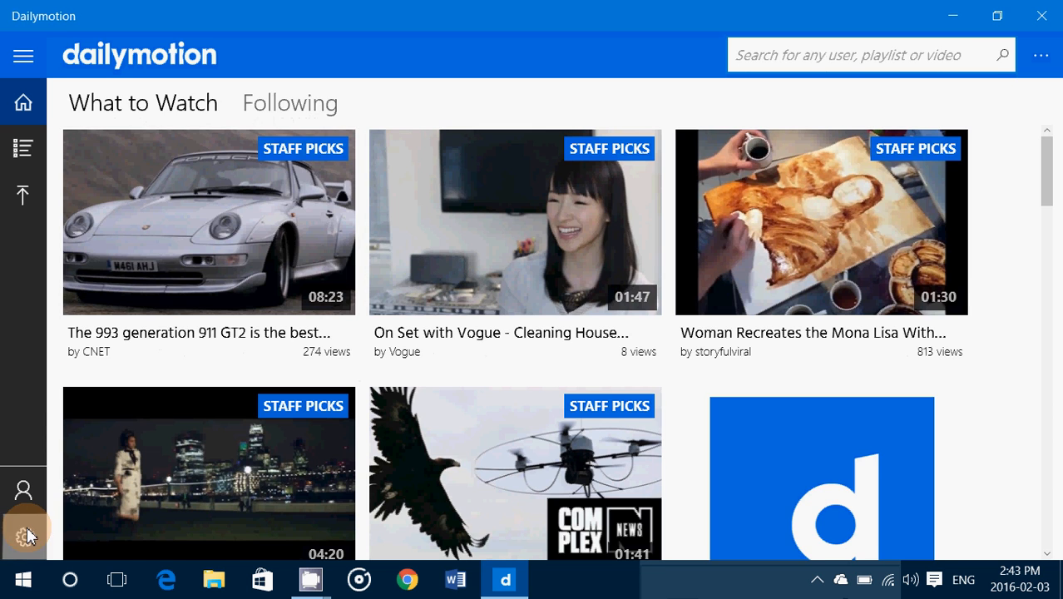
{"action": "left_click", "coordinate": [23, 536]}
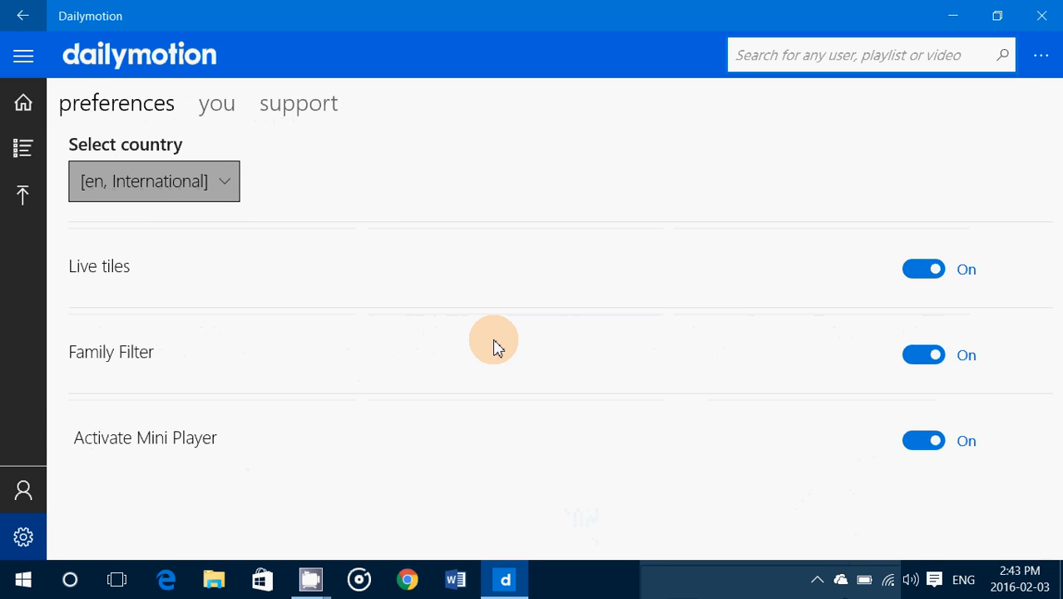
{"action": "mouse_move", "coordinate": [310, 373]}
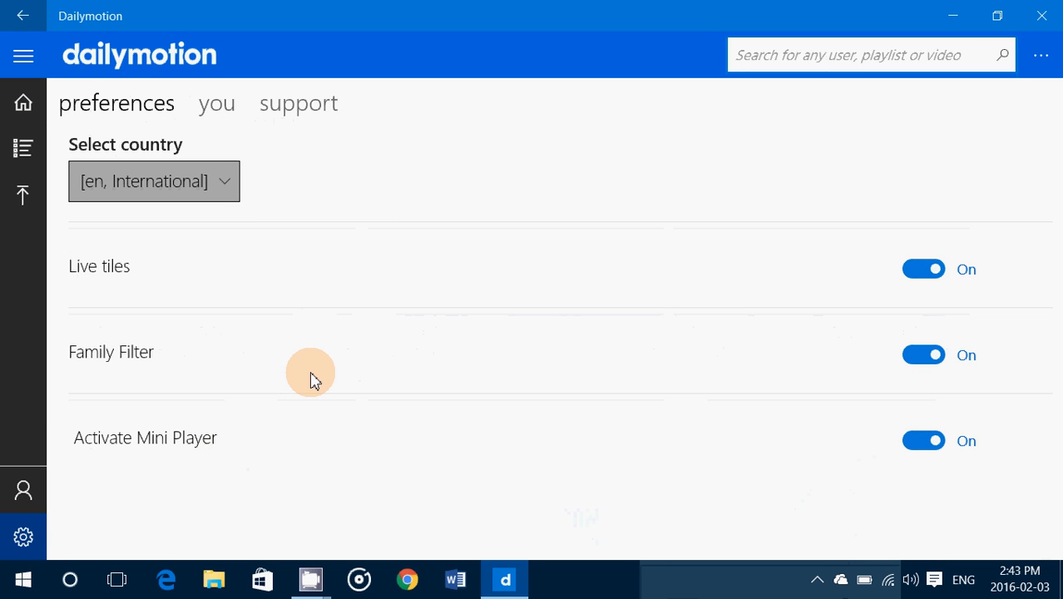
{"action": "mouse_move", "coordinate": [158, 356]}
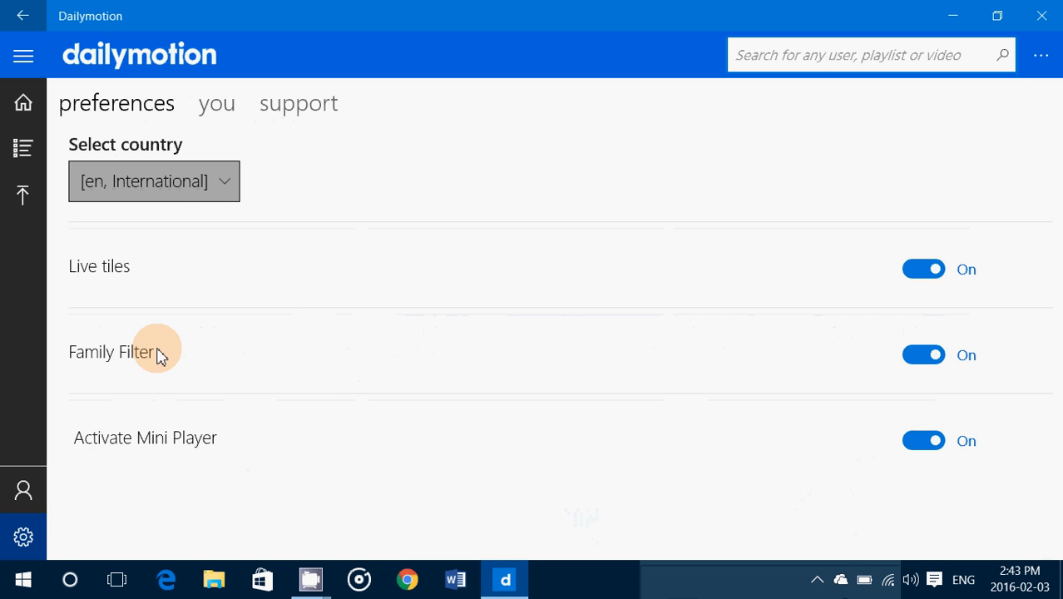
{"action": "mouse_move", "coordinate": [235, 287]}
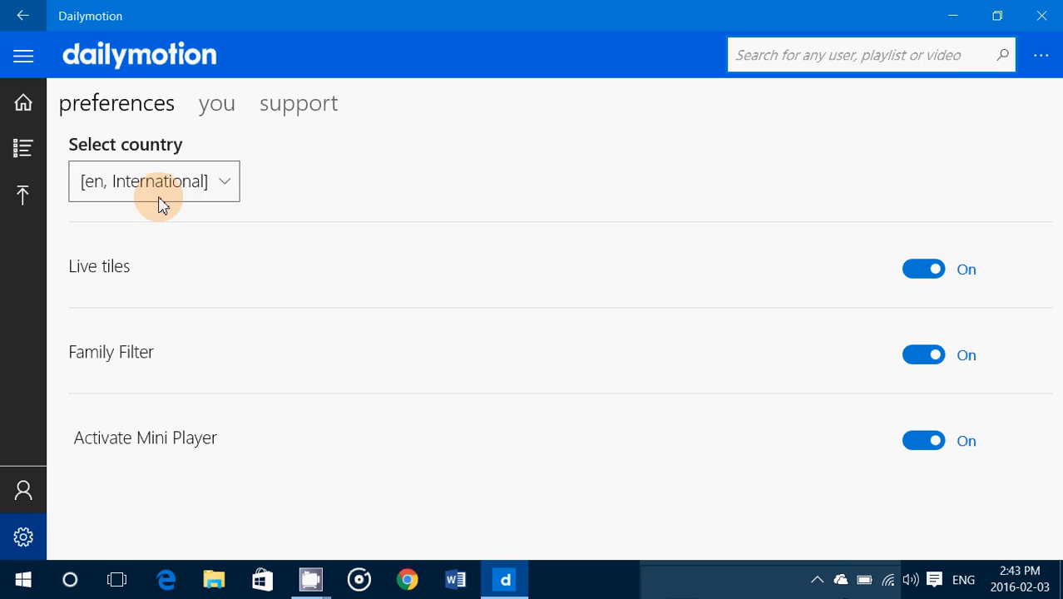
{"action": "mouse_move", "coordinate": [184, 207]}
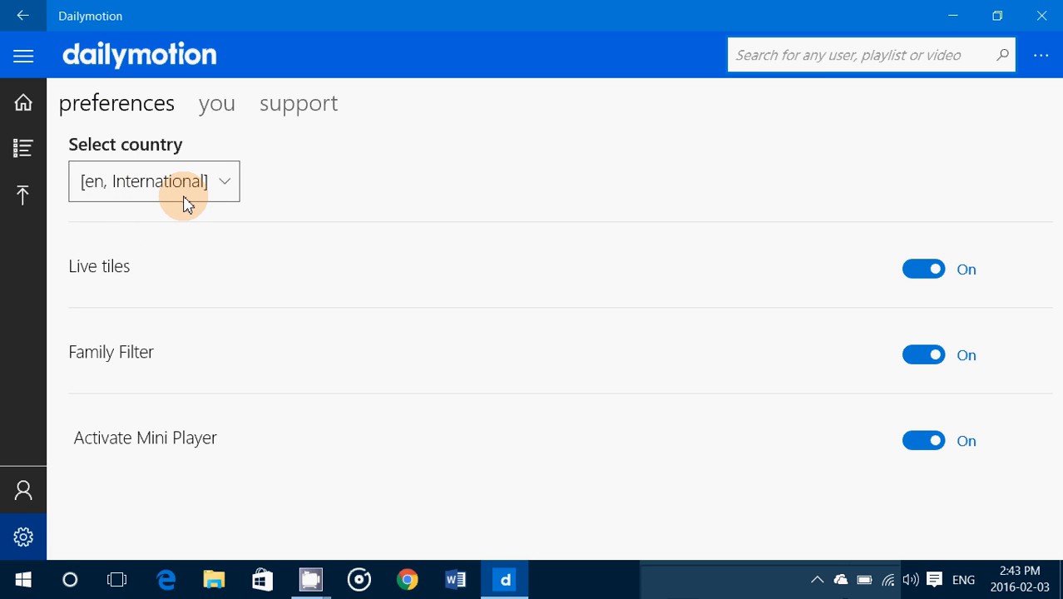
{"action": "left_click", "coordinate": [153, 180]}
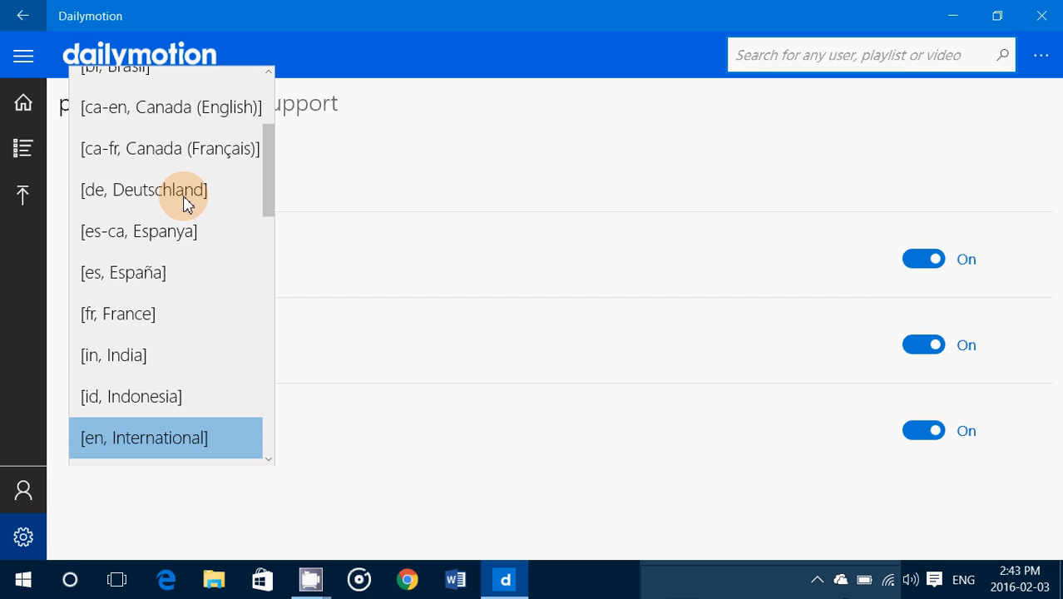
{"action": "mouse_move", "coordinate": [501, 266]}
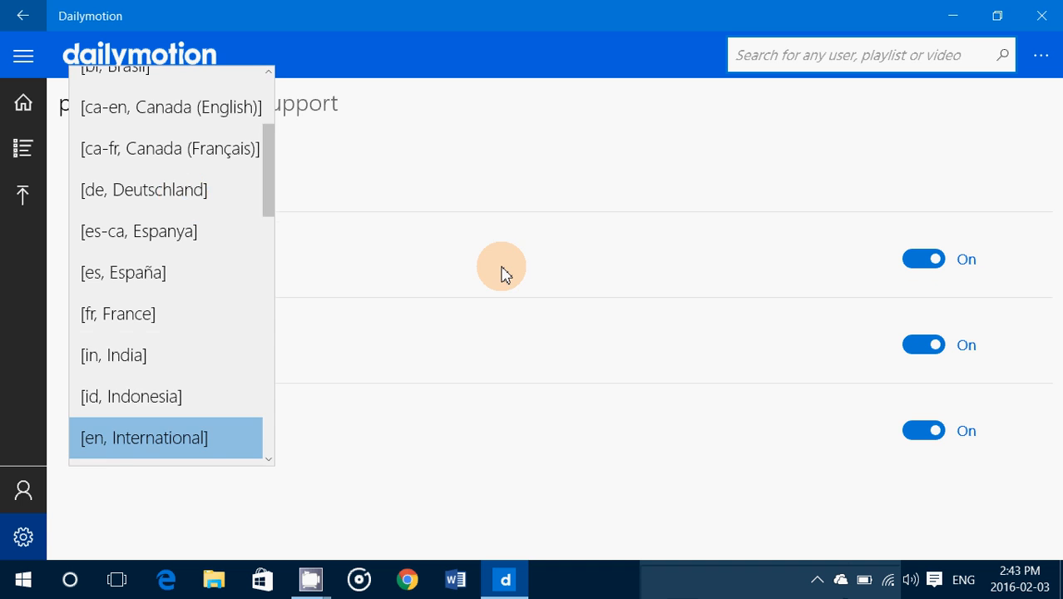
{"action": "left_click", "coordinate": [24, 102]}
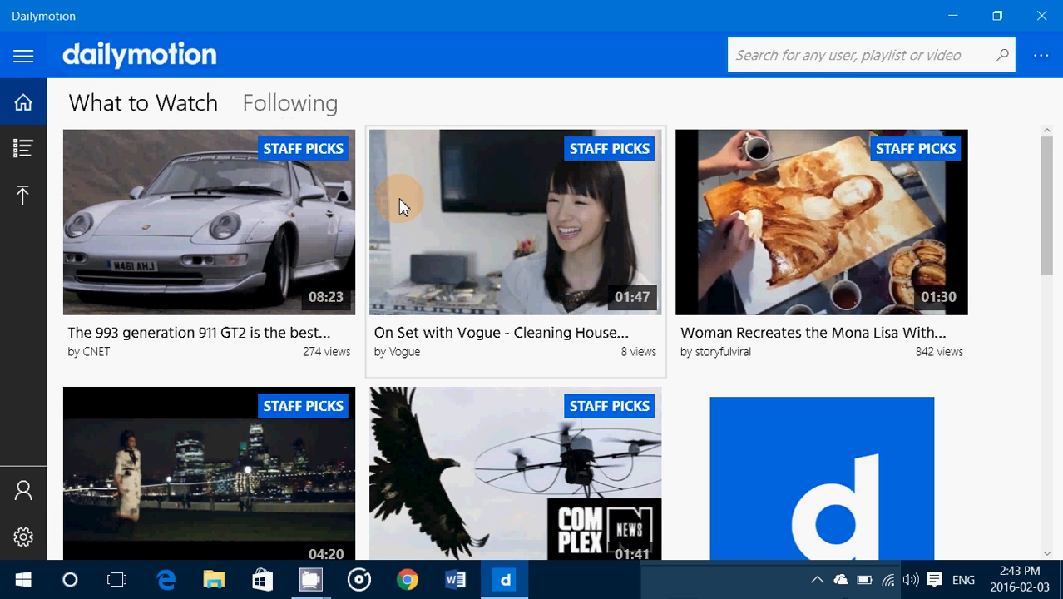
Step: Scroll the home feed to the row with Cops Training Eagles and Little Mix
{"action": "scroll", "scroll_direction": "down", "scroll_amount": 3}
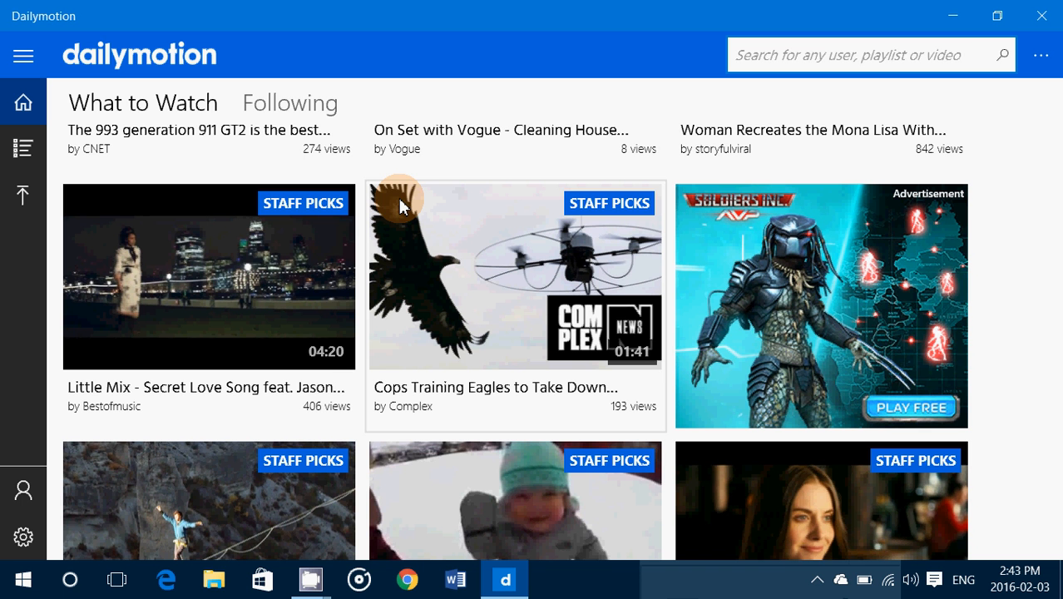
{"action": "mouse_move", "coordinate": [424, 170]}
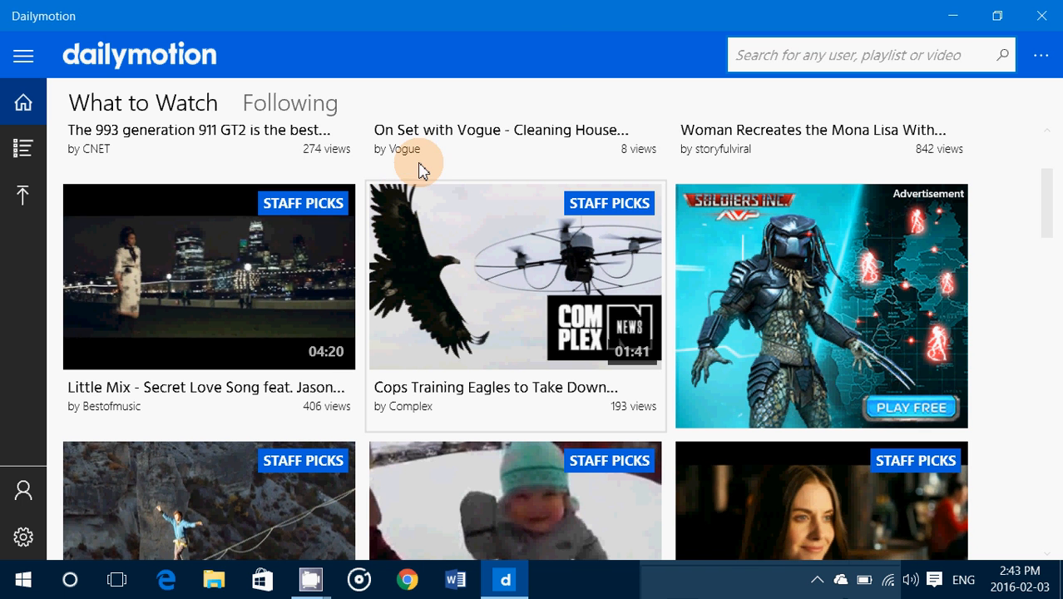
{"action": "mouse_move", "coordinate": [1042, 16]}
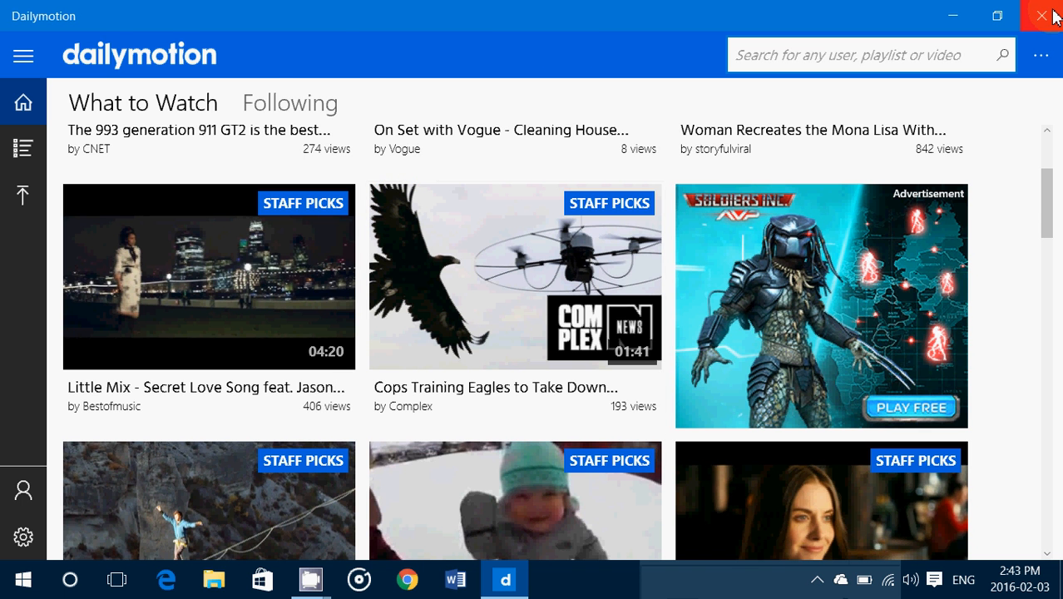
Step: Close the Dailymotion app and dismiss the new-messages notification
{"action": "left_click", "coordinate": [1042, 15]}
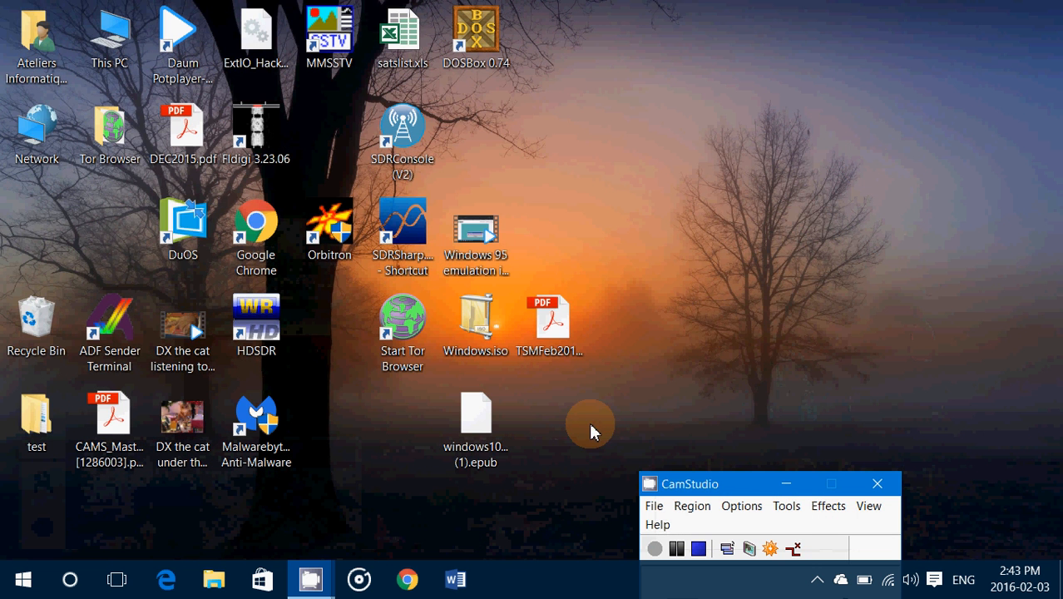
{"action": "mouse_move", "coordinate": [546, 545]}
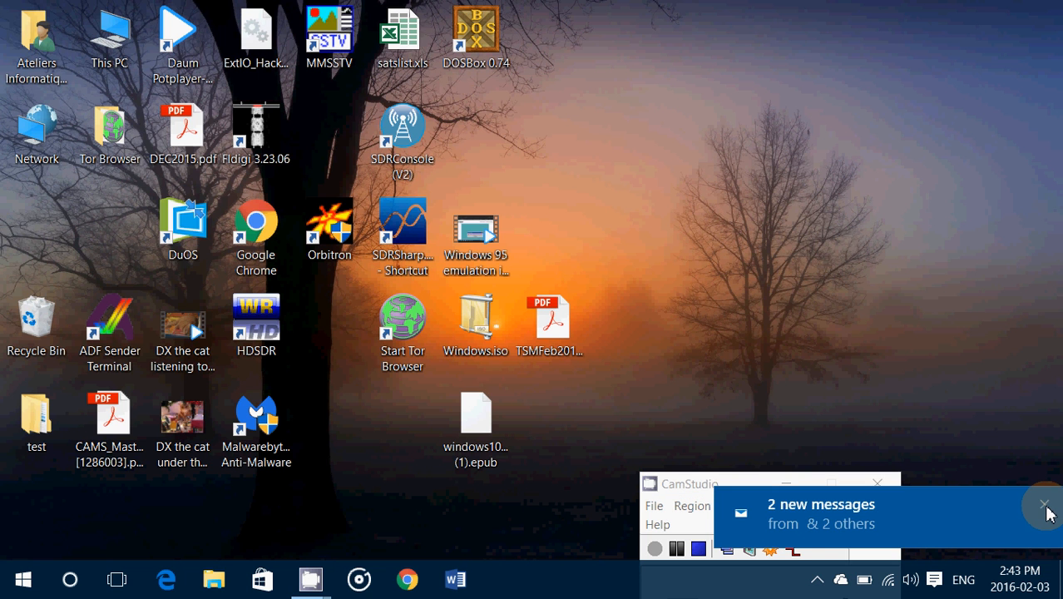
{"action": "left_click", "coordinate": [1045, 506]}
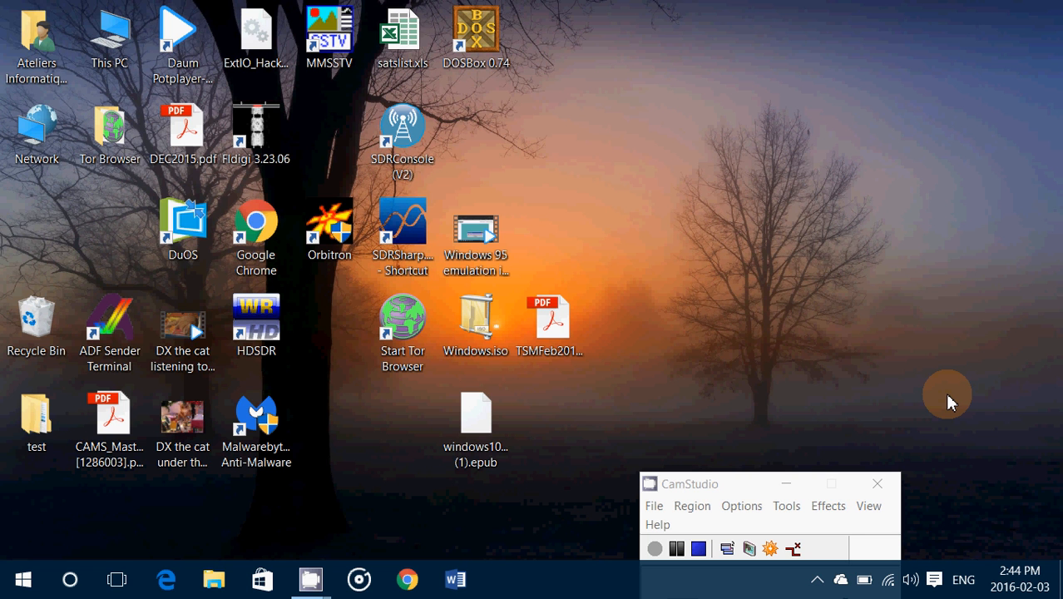
{"action": "mouse_move", "coordinate": [696, 500]}
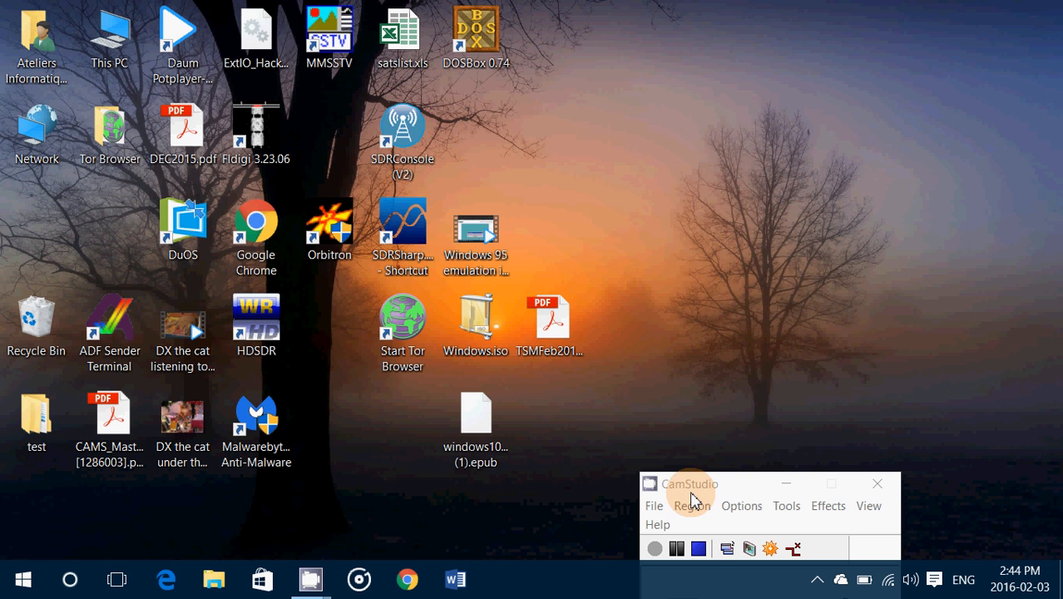